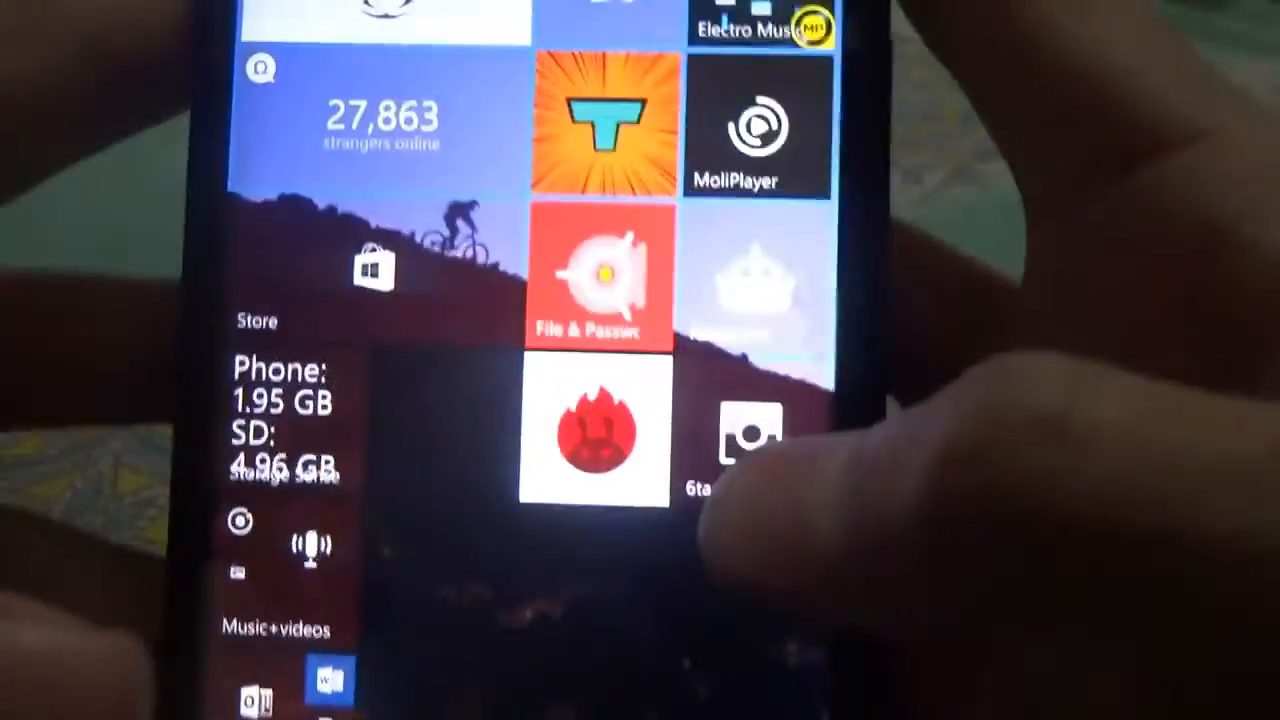
- Launch the 6tag app from its Start screen tile
{"action": "left_click", "coordinate": [752, 437]}
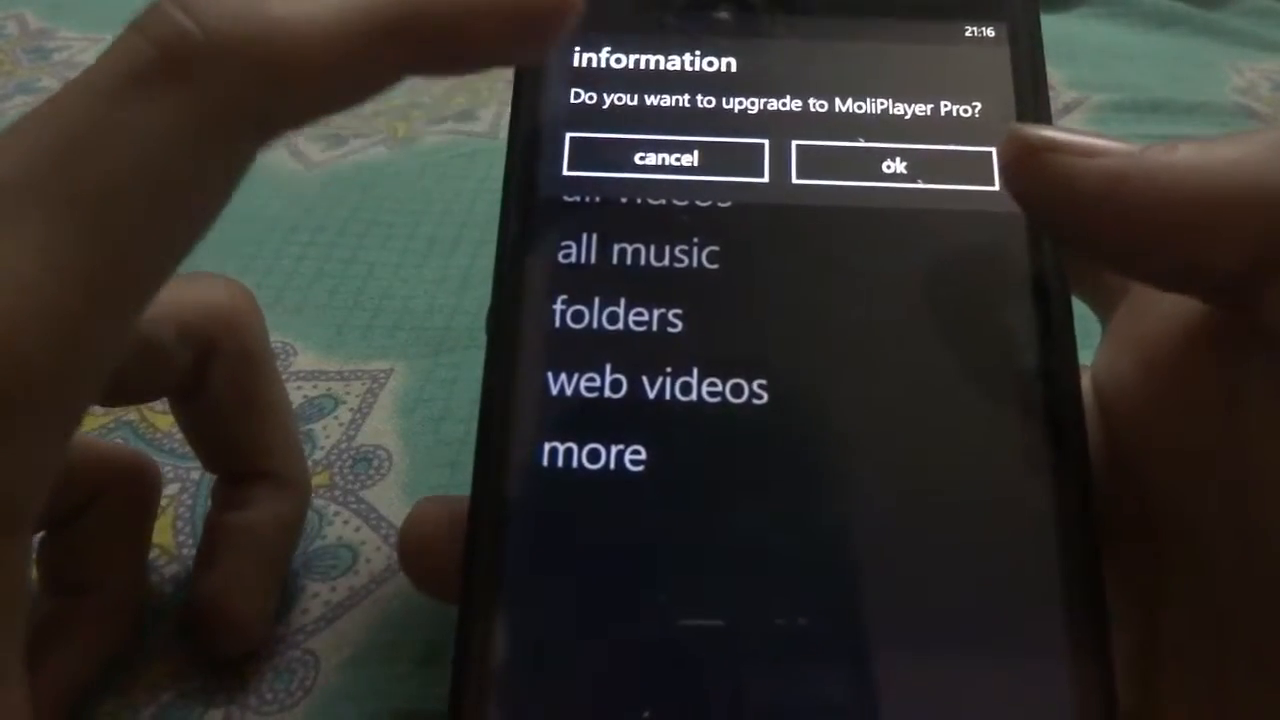
- Decline the MoliPlayer Pro upgrade and play the OnePlus video in landscape
{"action": "left_click", "coordinate": [664, 158]}
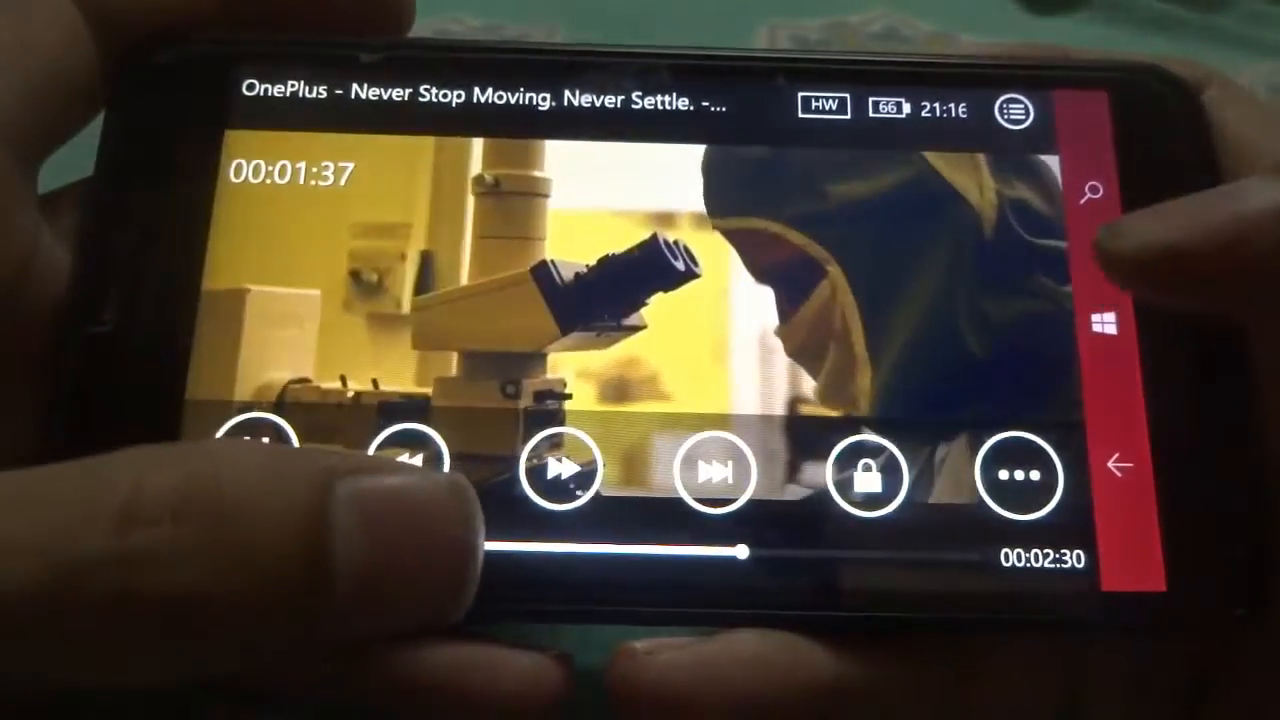
{"action": "left_click", "coordinate": [258, 438]}
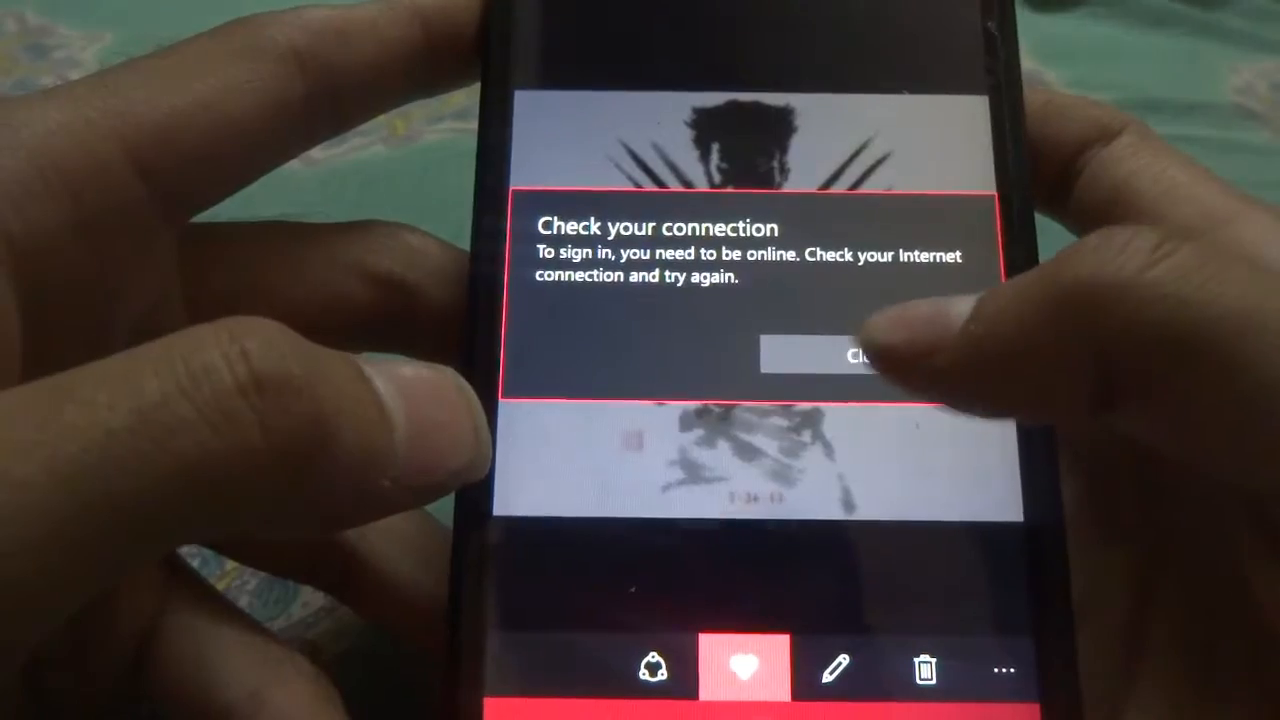
- Close the 'Check your connection' sign-in error and scroll through the Wolverine wallpaper
{"action": "left_click", "coordinate": [848, 357]}
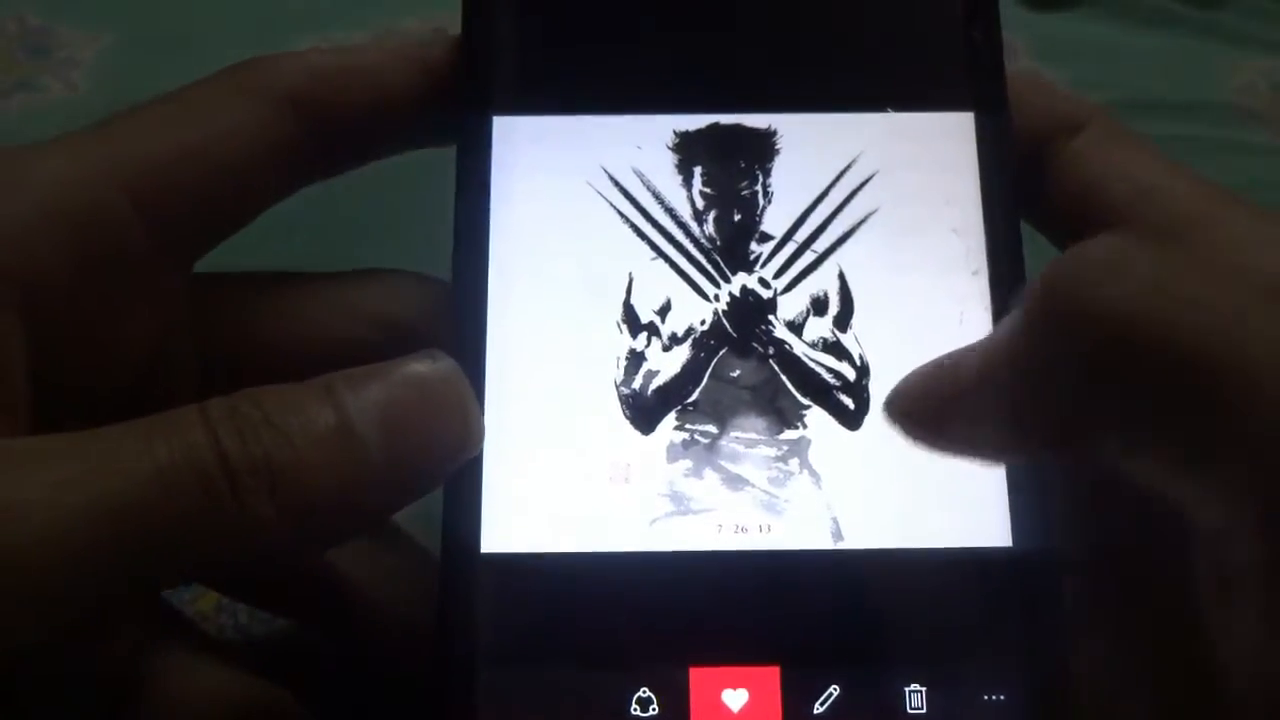
{"action": "scroll", "scroll_direction": "left", "scroll_amount": 3}
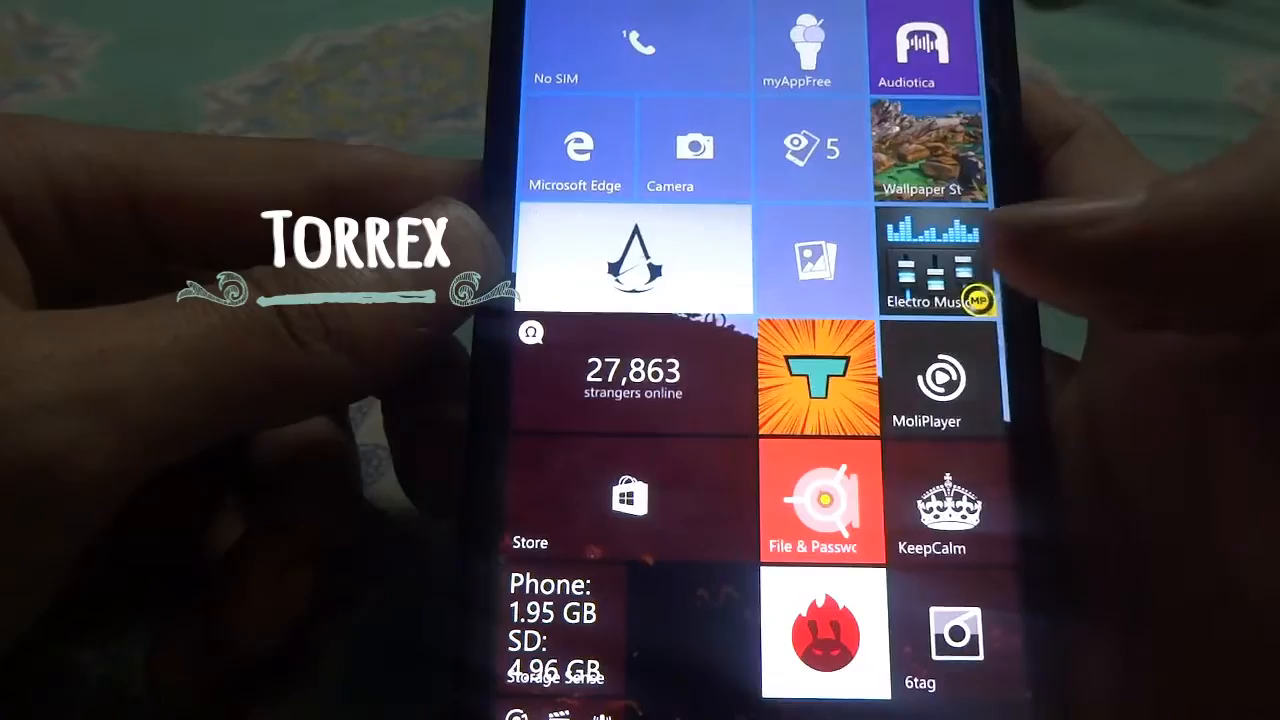
- Launch Torrex, try loading a file from OneDrive, and dismiss the no-network warning
{"action": "left_click", "coordinate": [819, 378]}
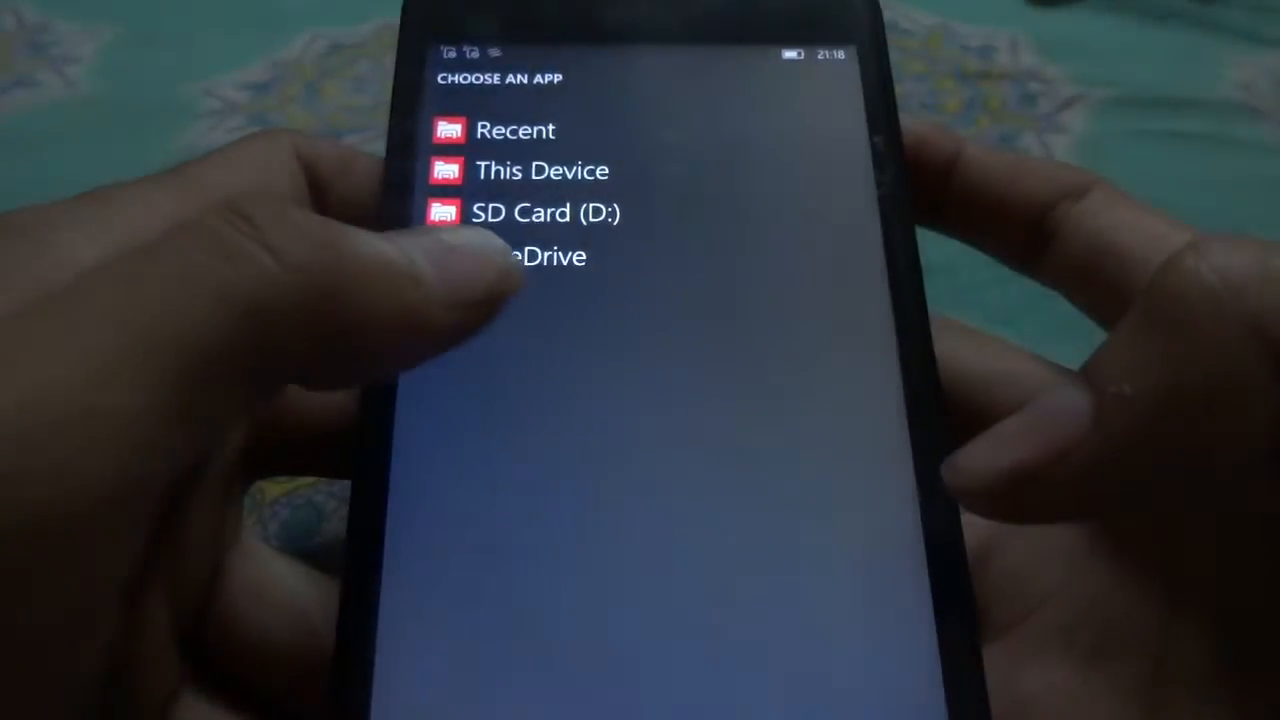
{"action": "left_click", "coordinate": [530, 256]}
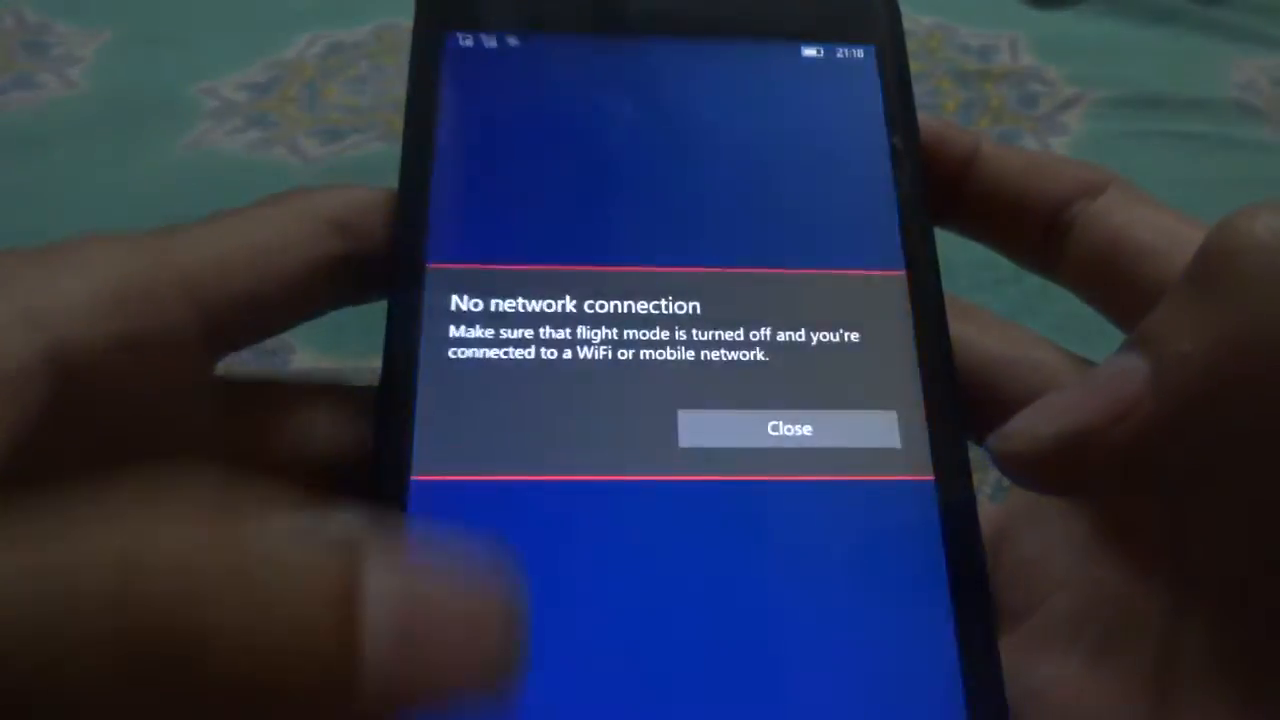
{"action": "left_click", "coordinate": [788, 428]}
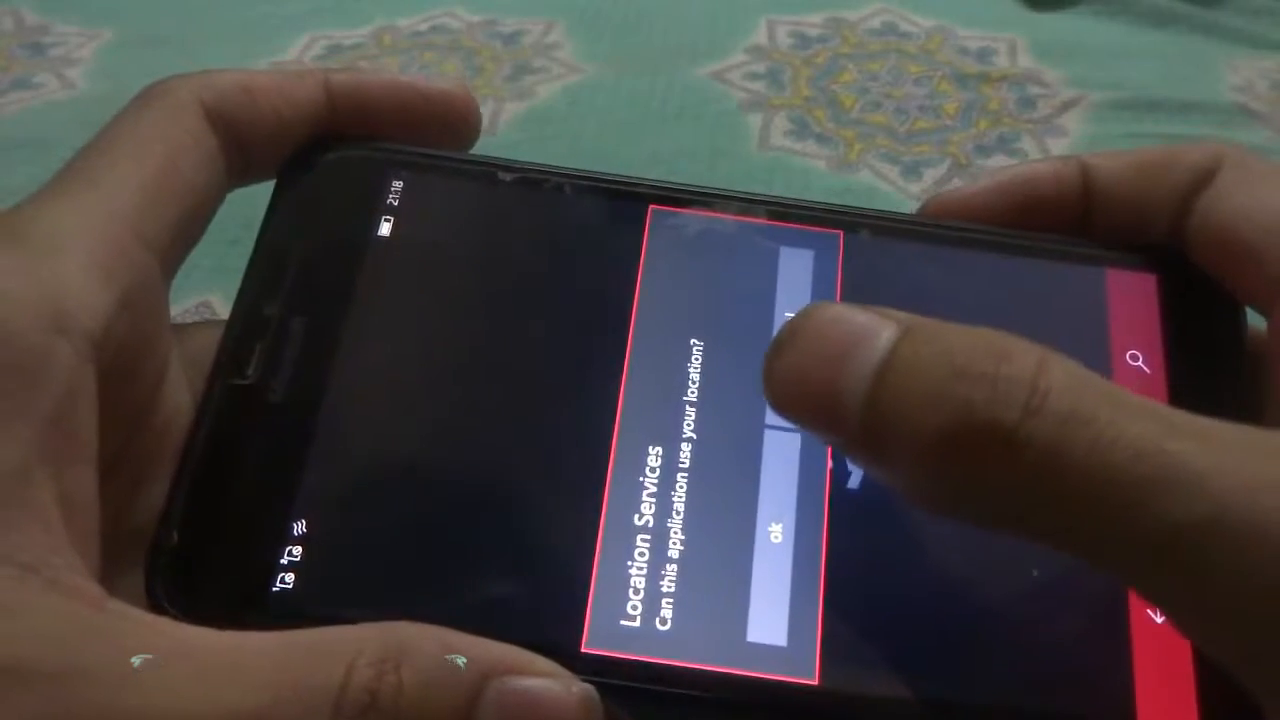
- Answer the Location Services prompt and start Electro Music Mixer from its PLAY screen
{"action": "left_click", "coordinate": [774, 528]}
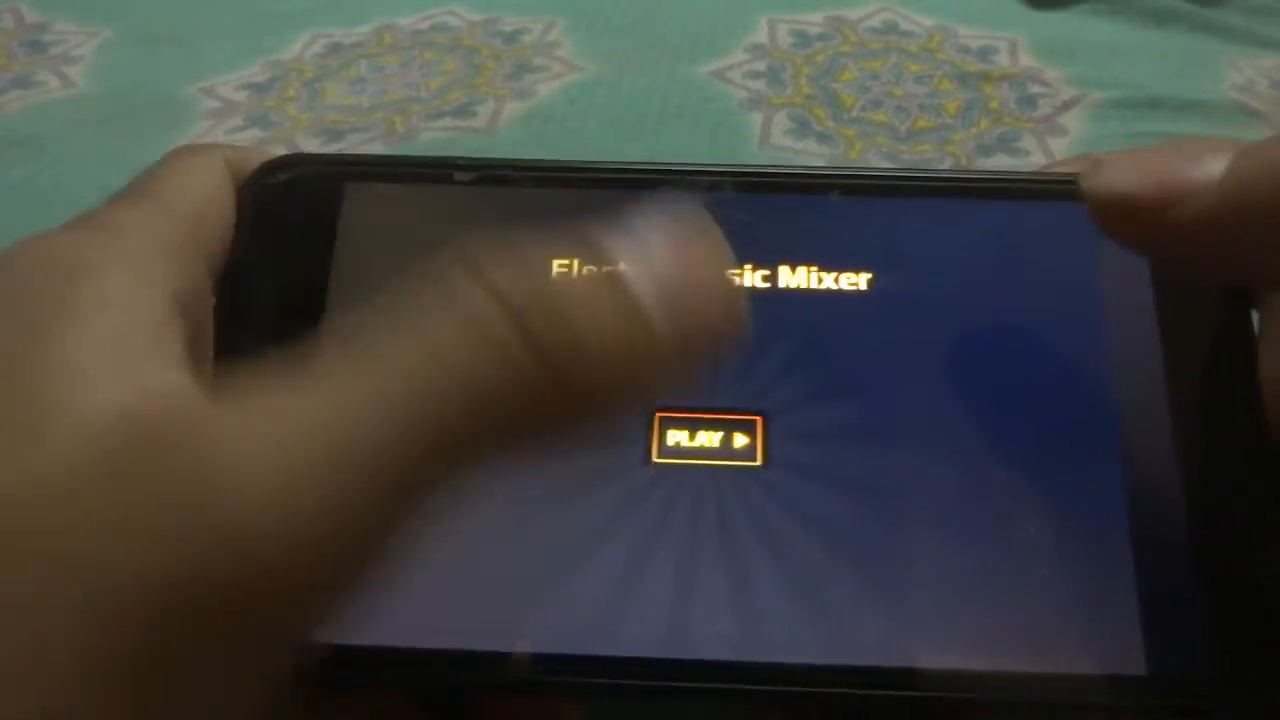
{"action": "left_click", "coordinate": [705, 440]}
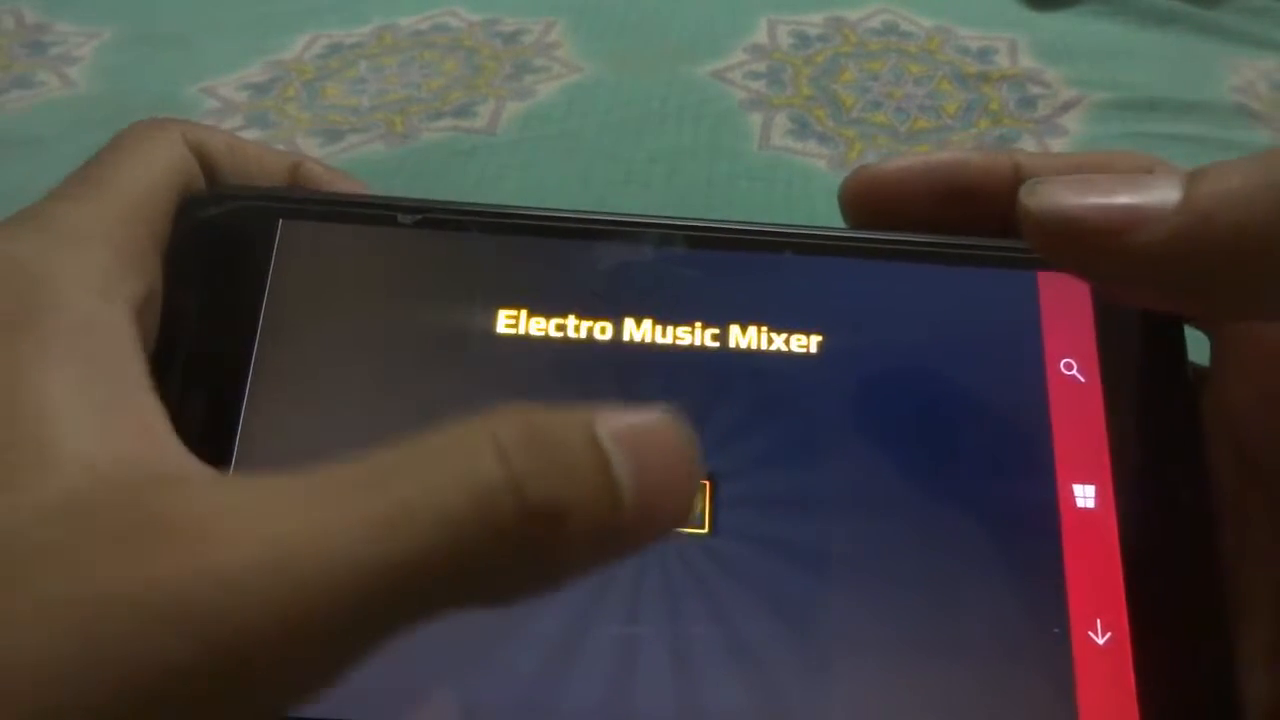
{"action": "left_click", "coordinate": [647, 502]}
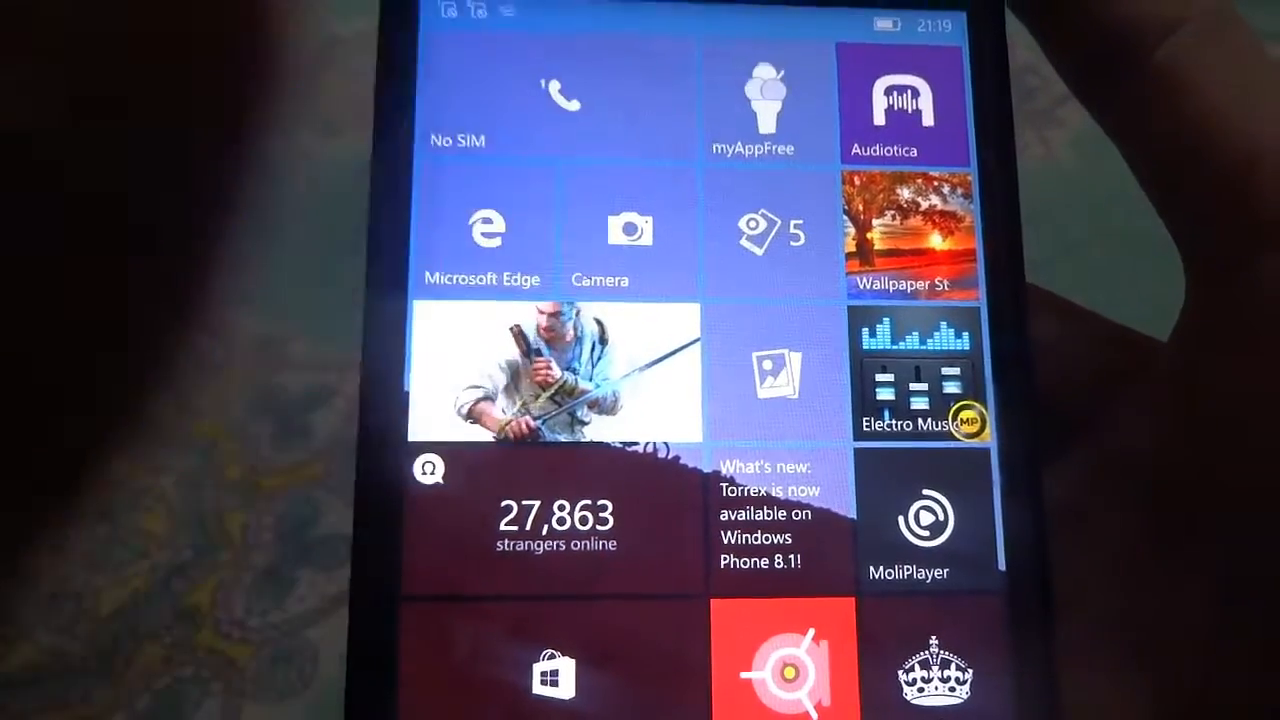
{"action": "left_click", "coordinate": [753, 105]}
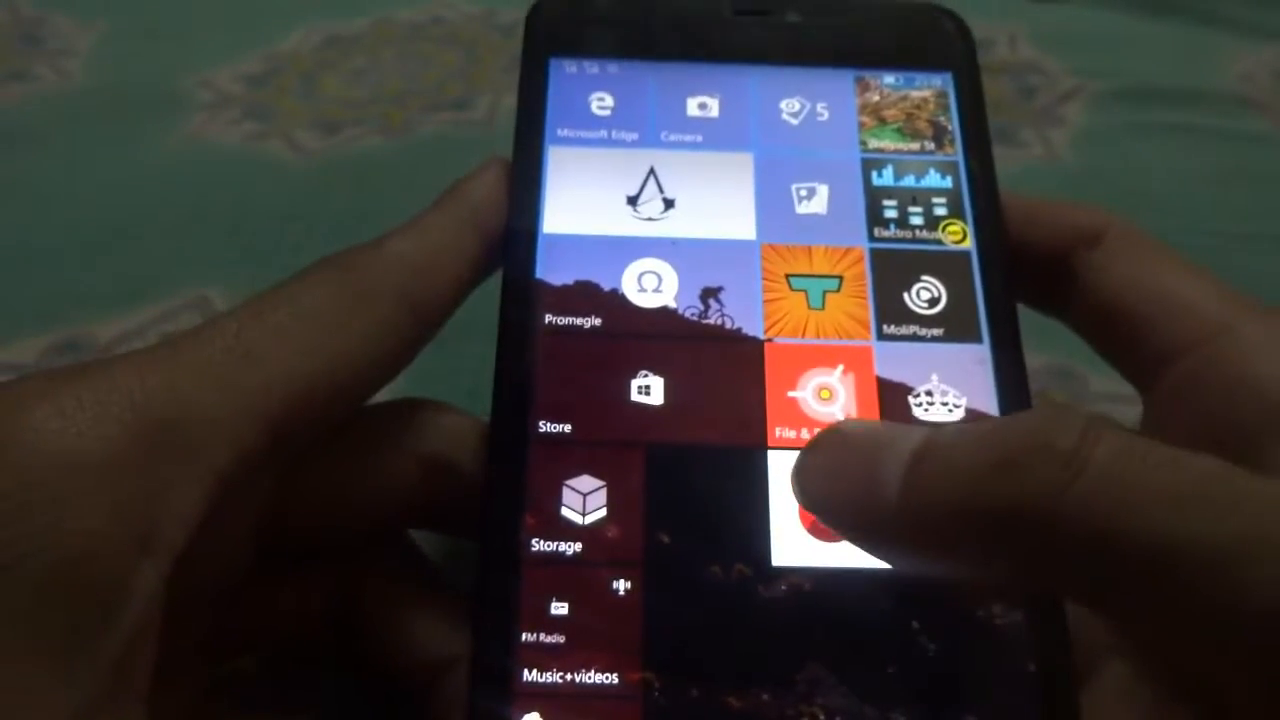
- View the 28785 AnTuTu score, then scroll through the device Ranking list
{"action": "scroll", "scroll_direction": "down", "scroll_amount": 3}
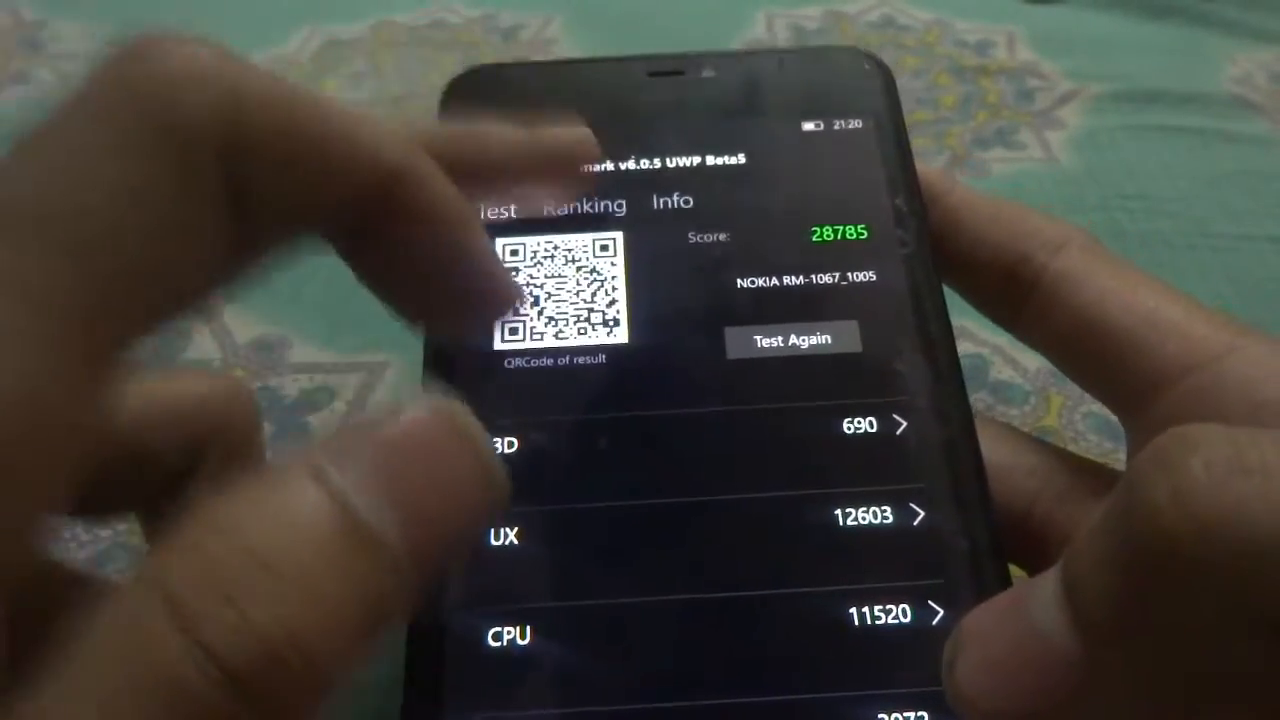
{"action": "left_click", "coordinate": [585, 205]}
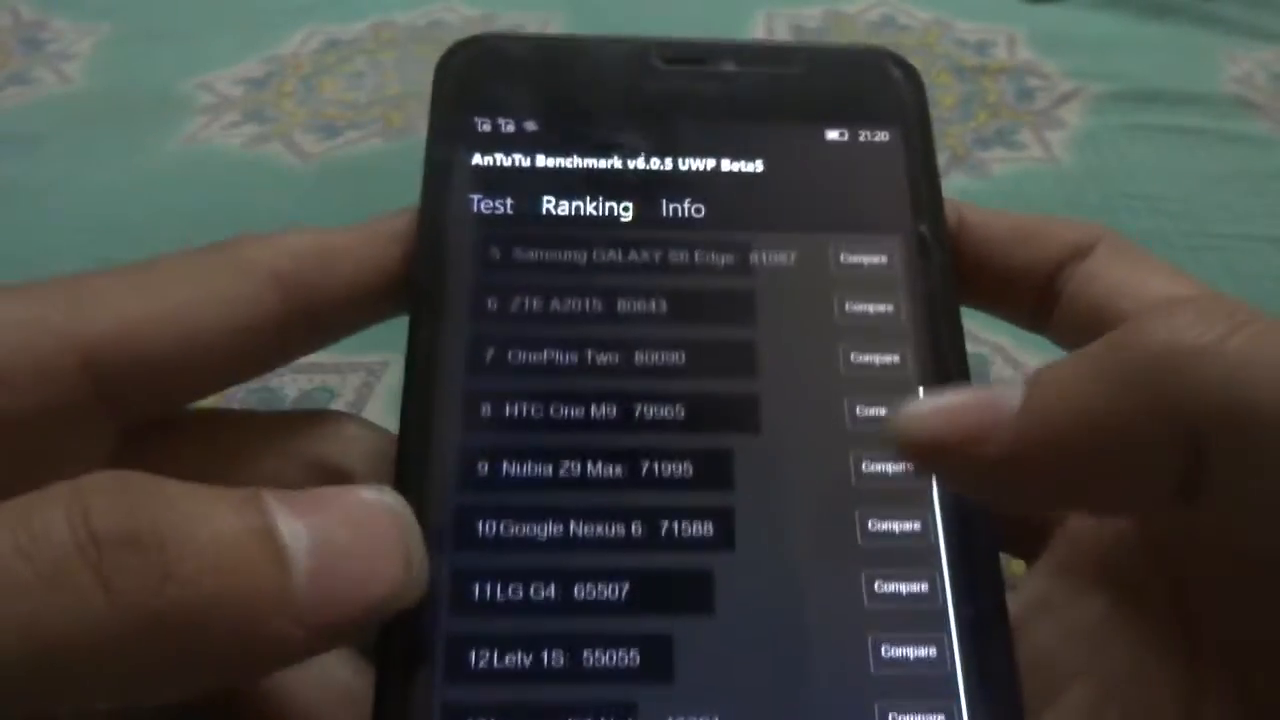
{"action": "scroll", "scroll_direction": "down", "scroll_amount": 3}
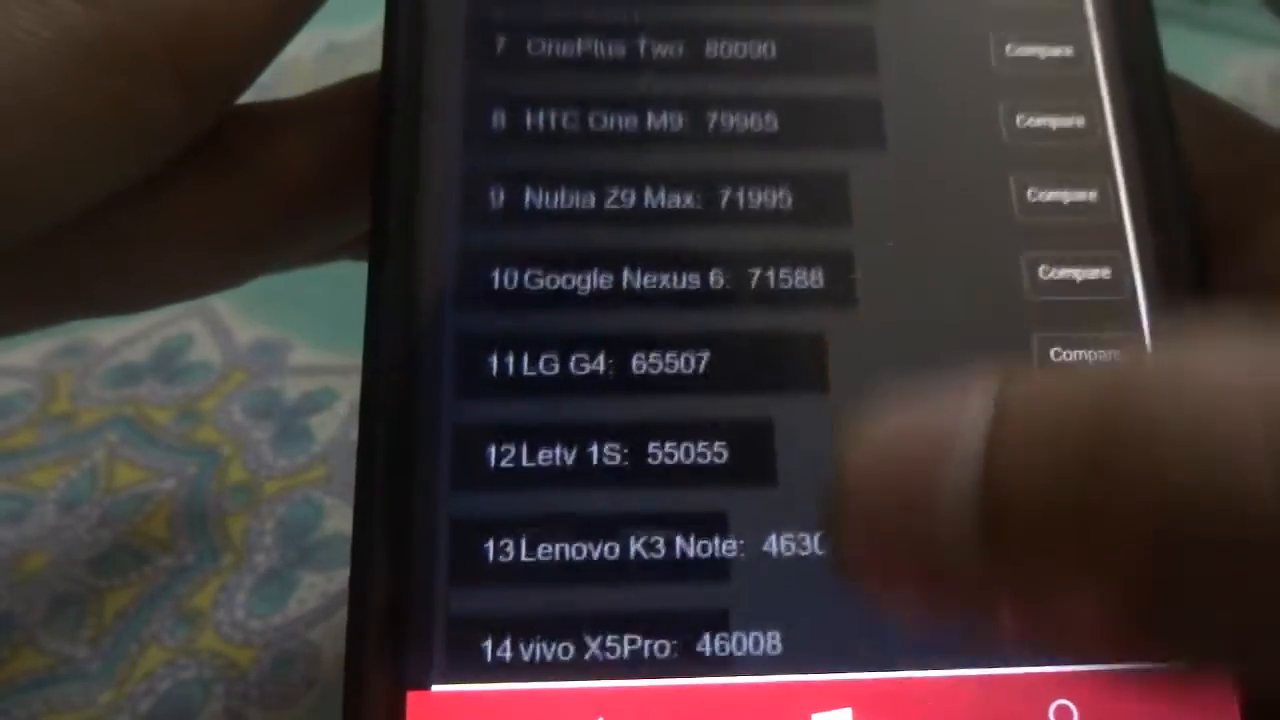
{"action": "scroll", "scroll_direction": "down", "scroll_amount": 3}
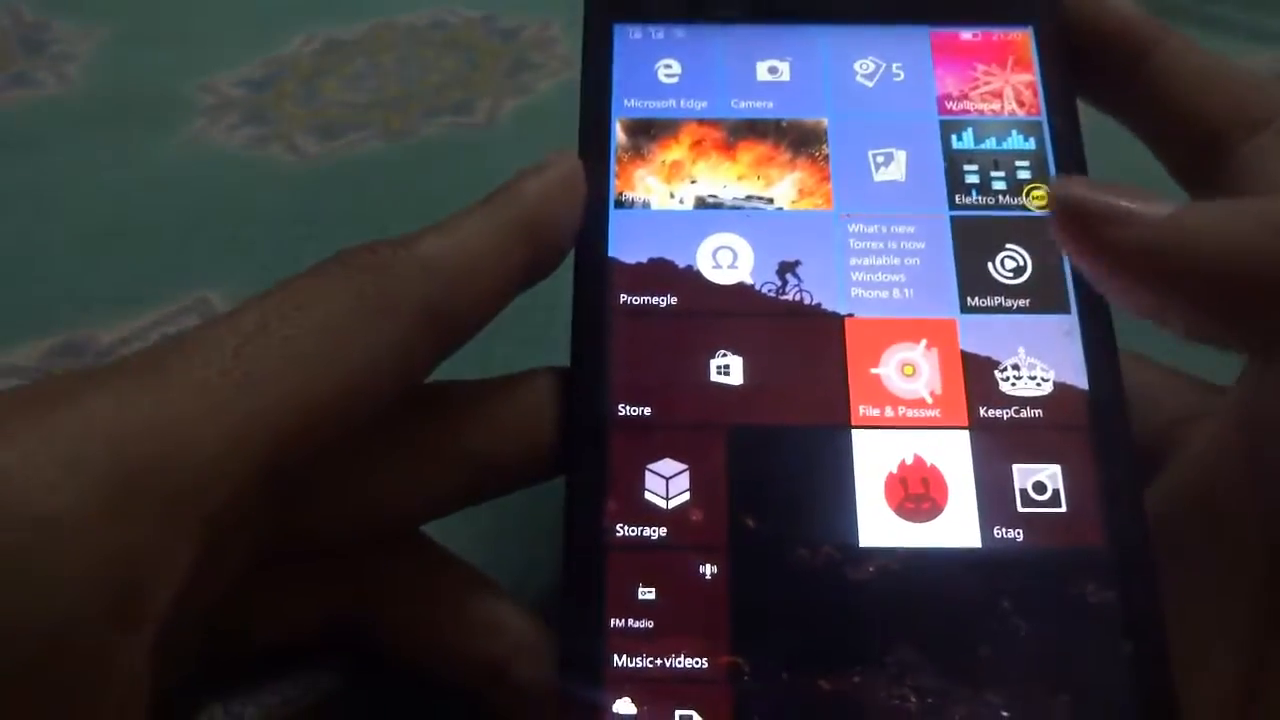
- Launch KeepCalm and confirm 'WINDOWS PHONE' as the poster text
{"action": "left_click", "coordinate": [1013, 375]}
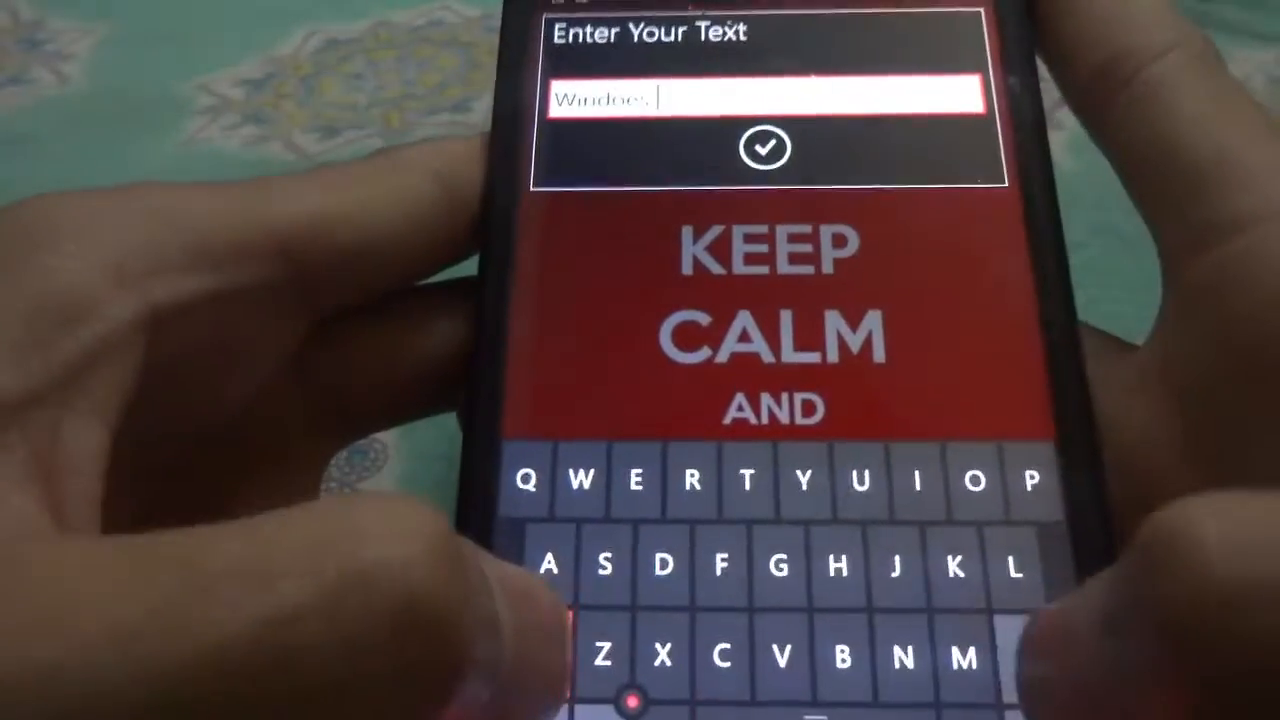
{"action": "left_click", "coordinate": [945, 408]}
{"action": "type", "text": "WINDOWS PHONE"}
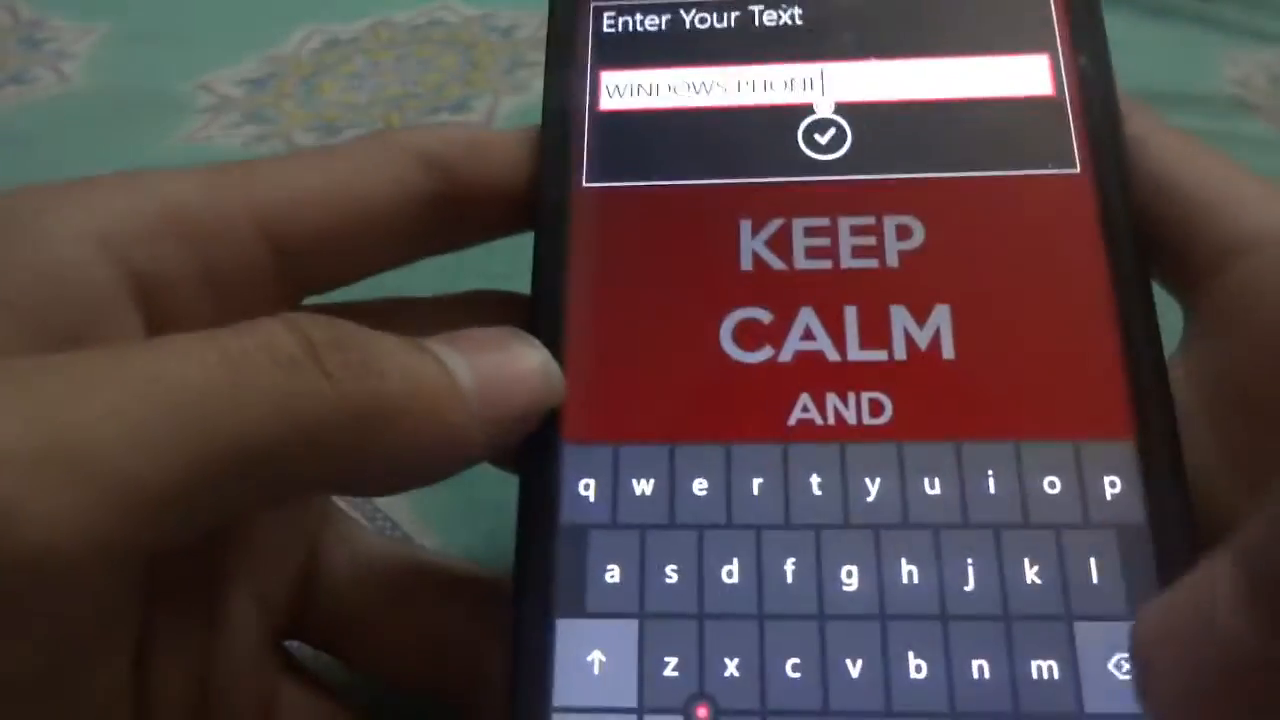
{"action": "left_click", "coordinate": [824, 135]}
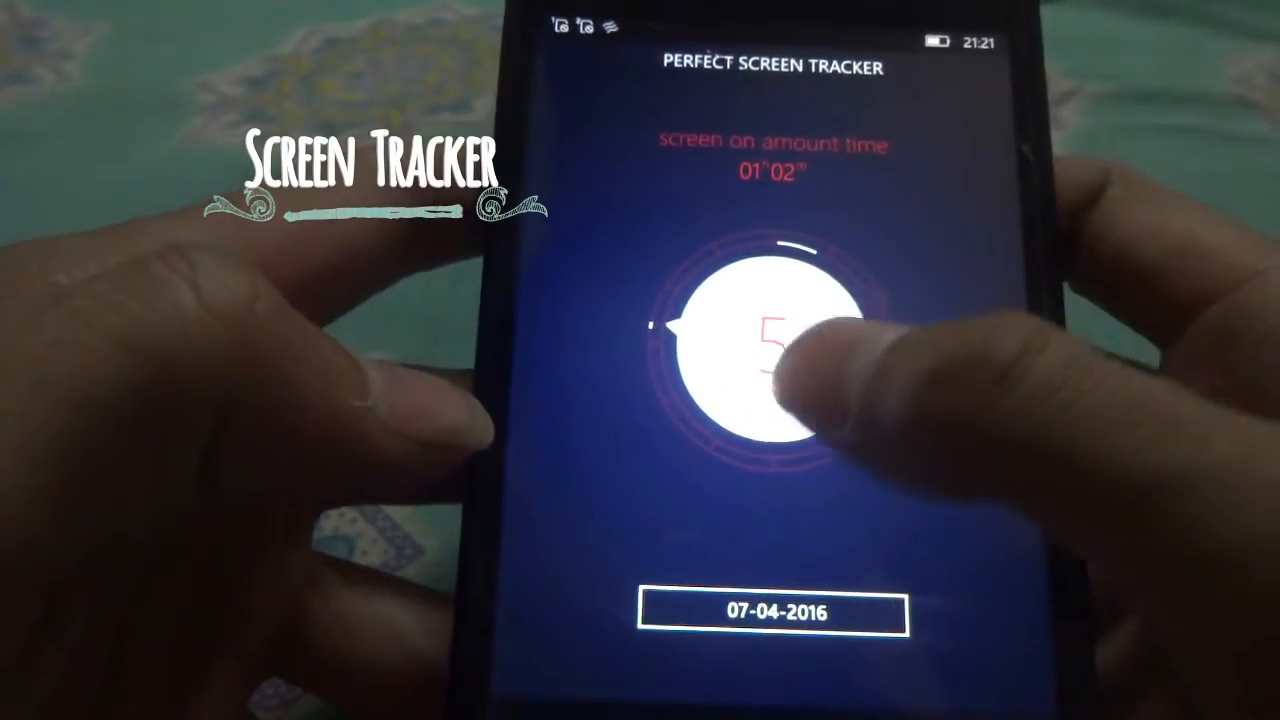
- Show today's screen-on statistics from the Perfect Screen Tracker dial
{"action": "left_click", "coordinate": [760, 345]}
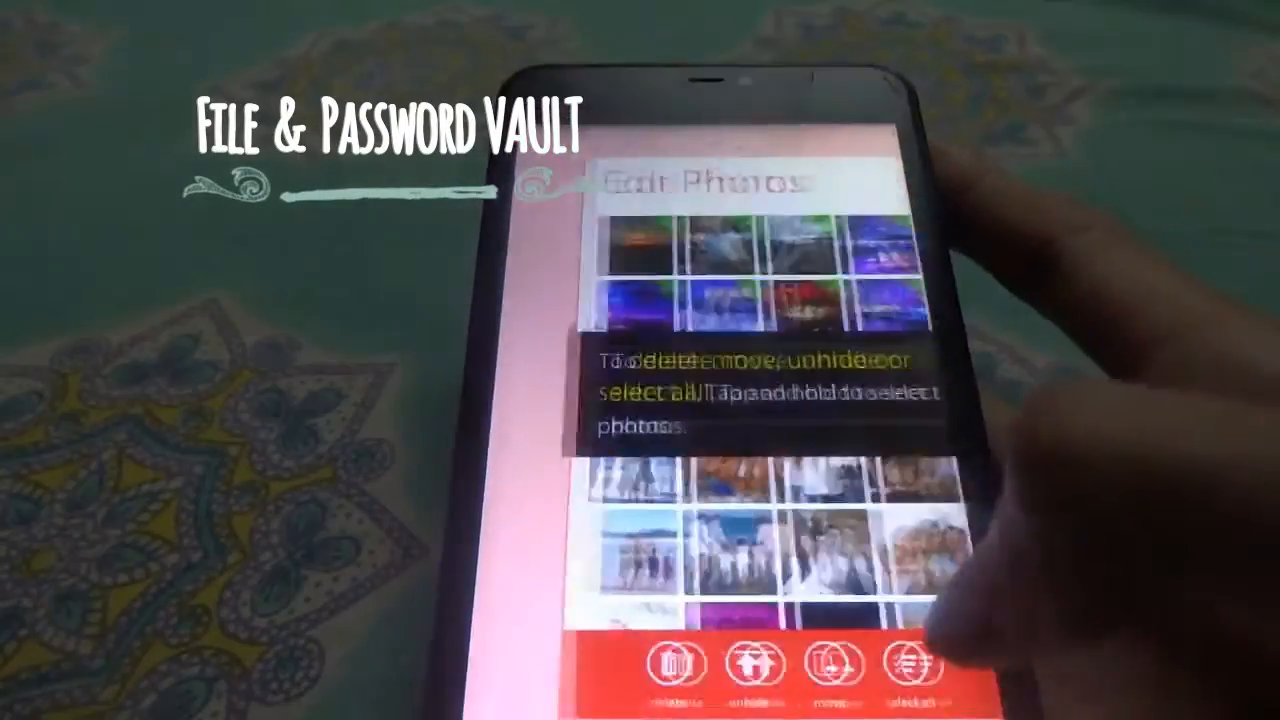
- Choose a vault security lock, skip the recovery email, and open Photo's System Albums
{"action": "left_click", "coordinate": [905, 665]}
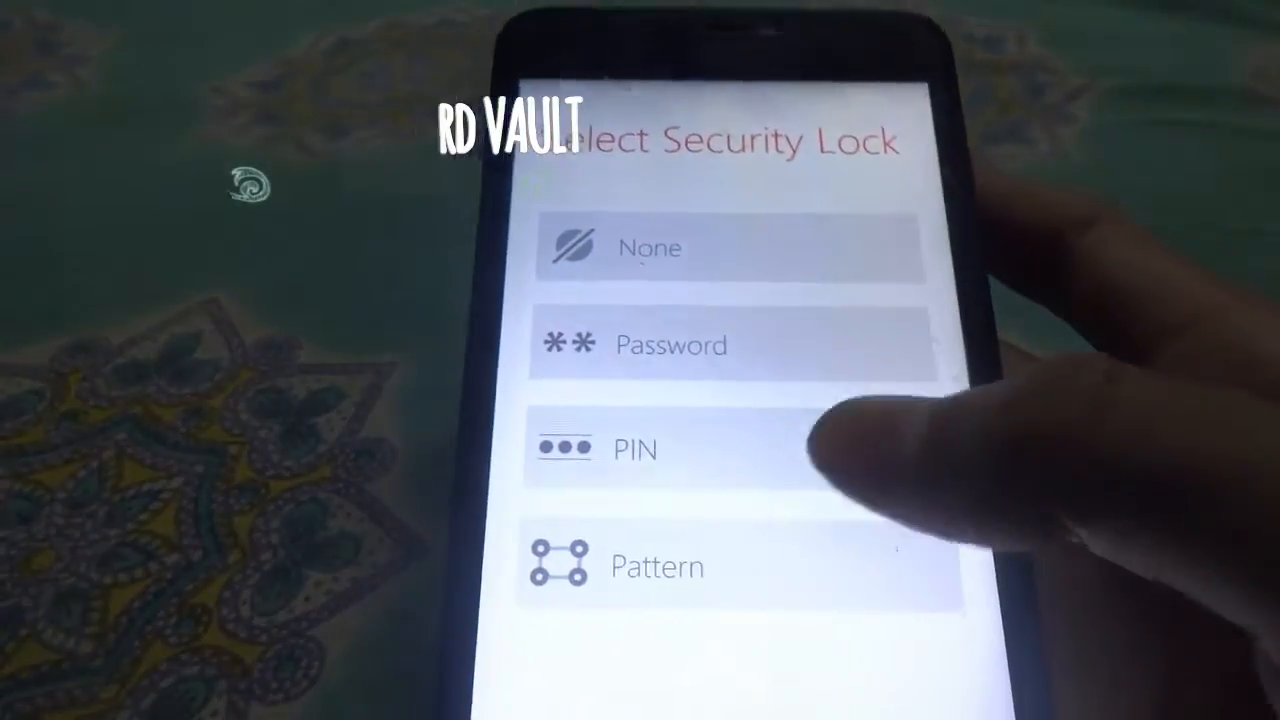
{"action": "left_click", "coordinate": [656, 566]}
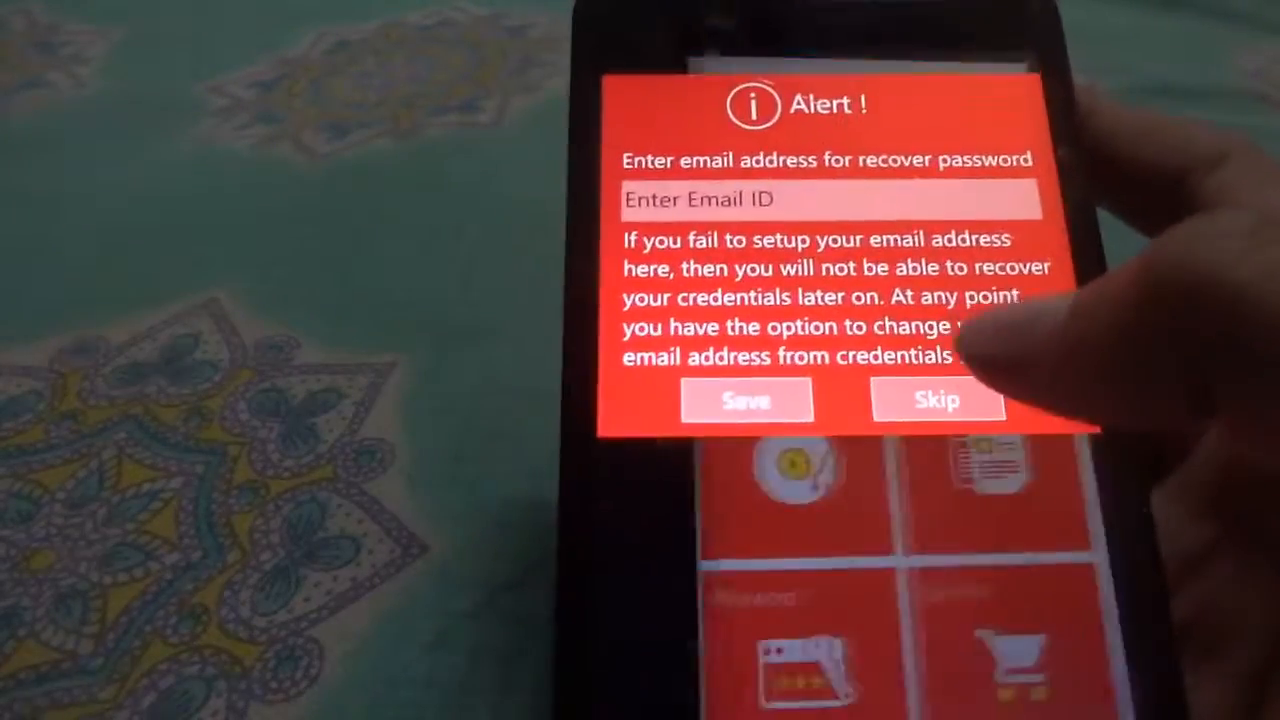
{"action": "left_click", "coordinate": [936, 400]}
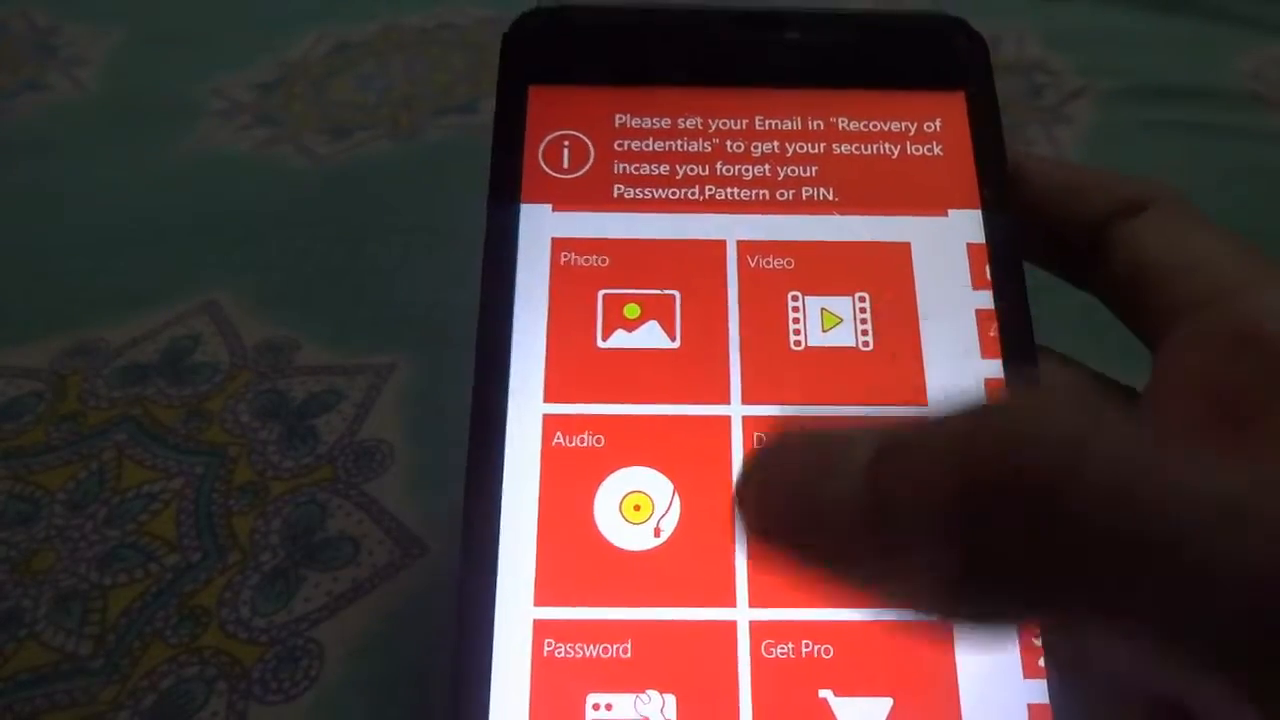
{"action": "left_click", "coordinate": [637, 320]}
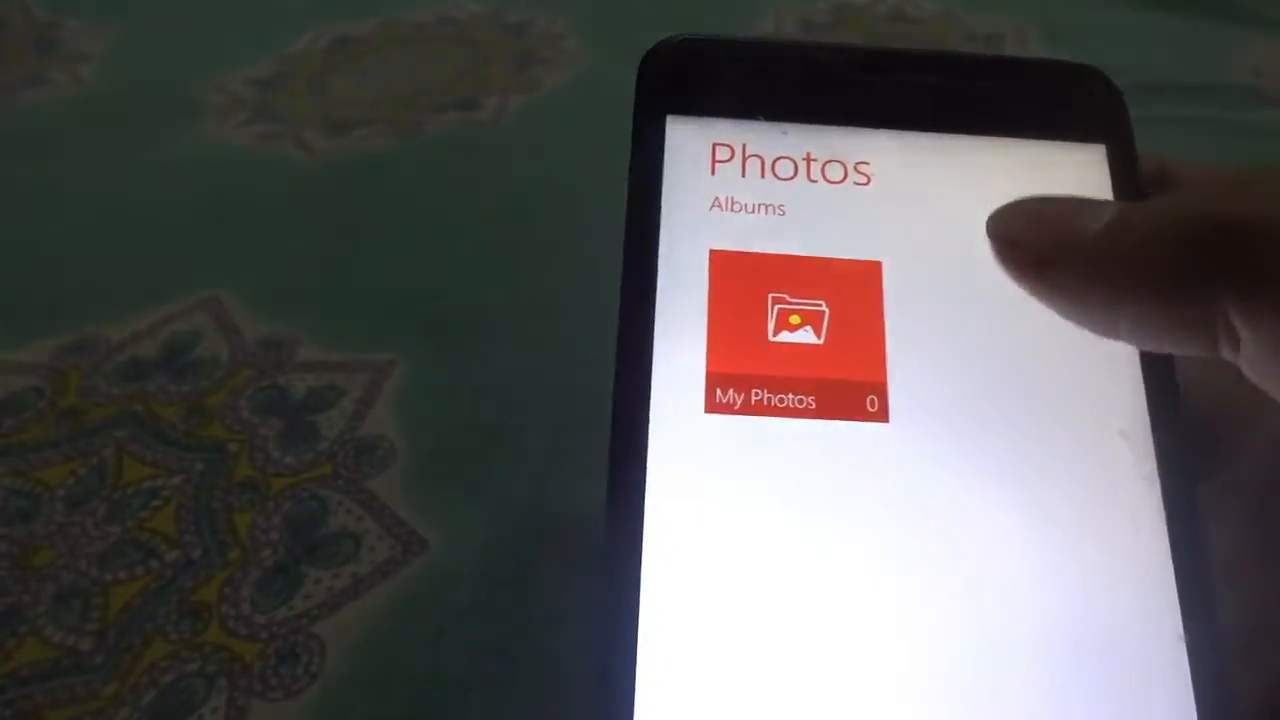
{"action": "left_click", "coordinate": [792, 320]}
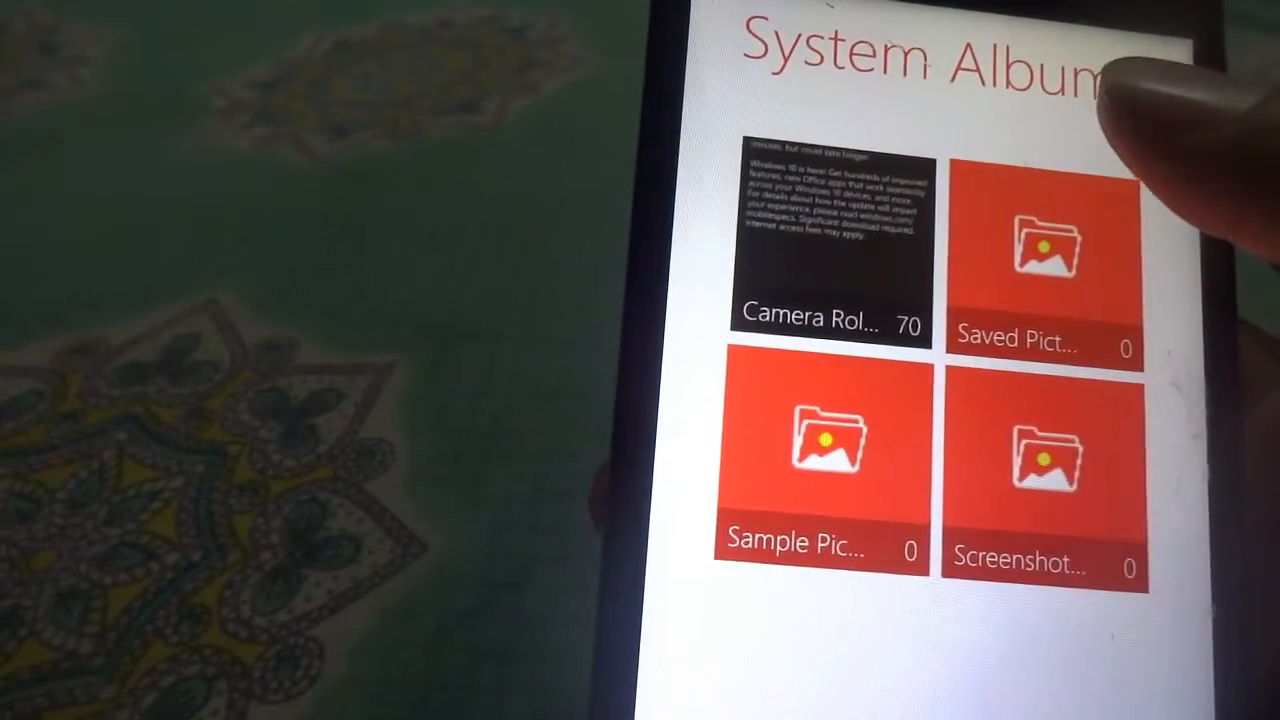
- Open the Camera Roll album and select a photo from its 60-photo grid
{"action": "left_click", "coordinate": [812, 250]}
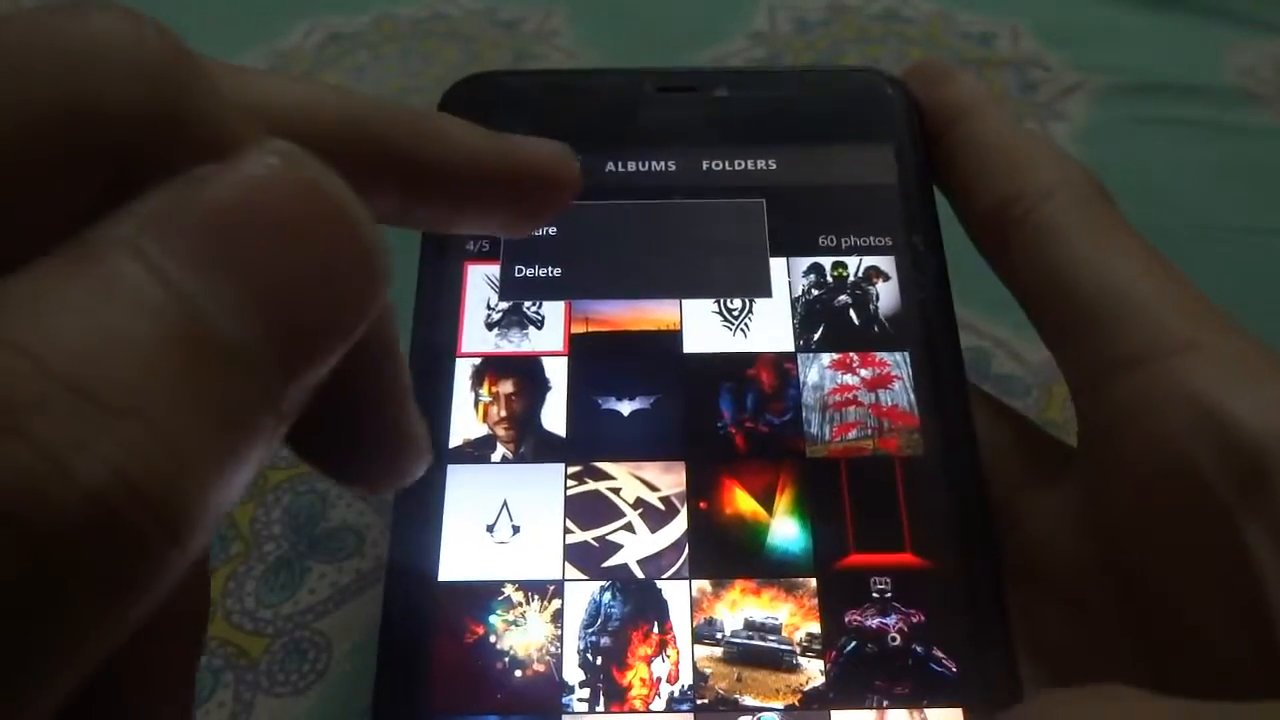
{"action": "left_click", "coordinate": [538, 270]}
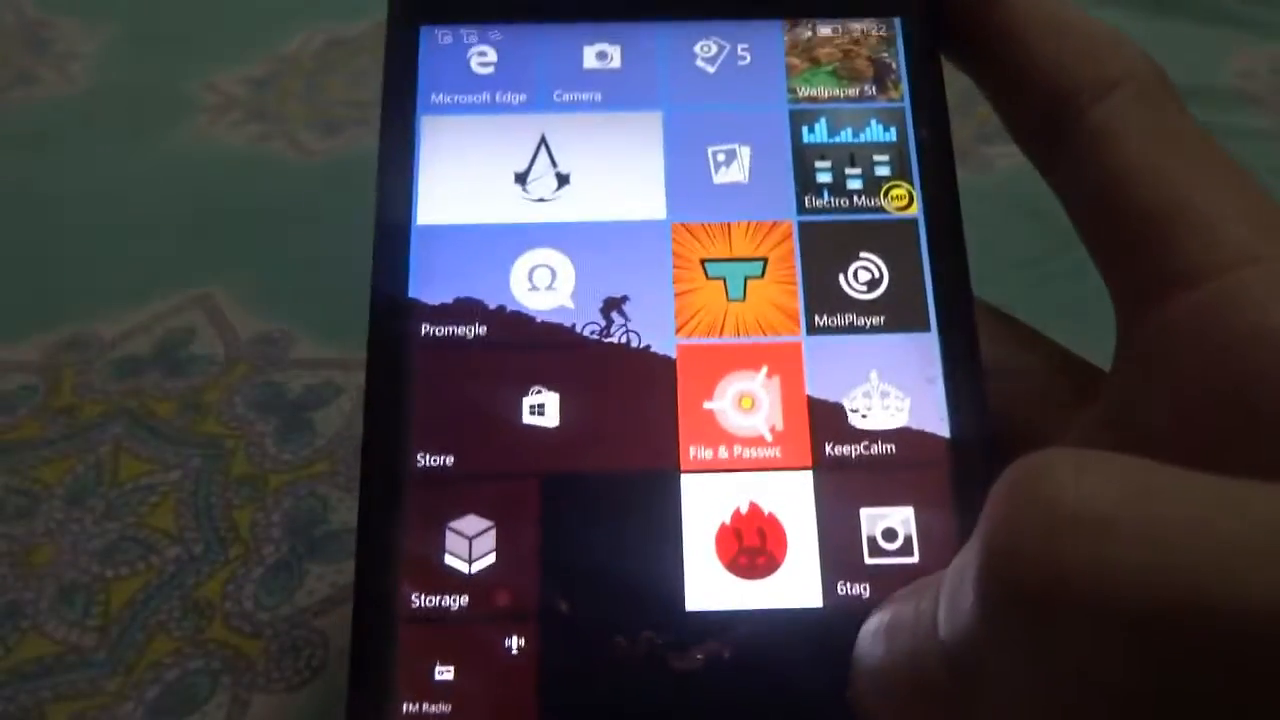
- Launch Promegle and change its Location preference from <1000 to My city
{"action": "left_click", "coordinate": [541, 280]}
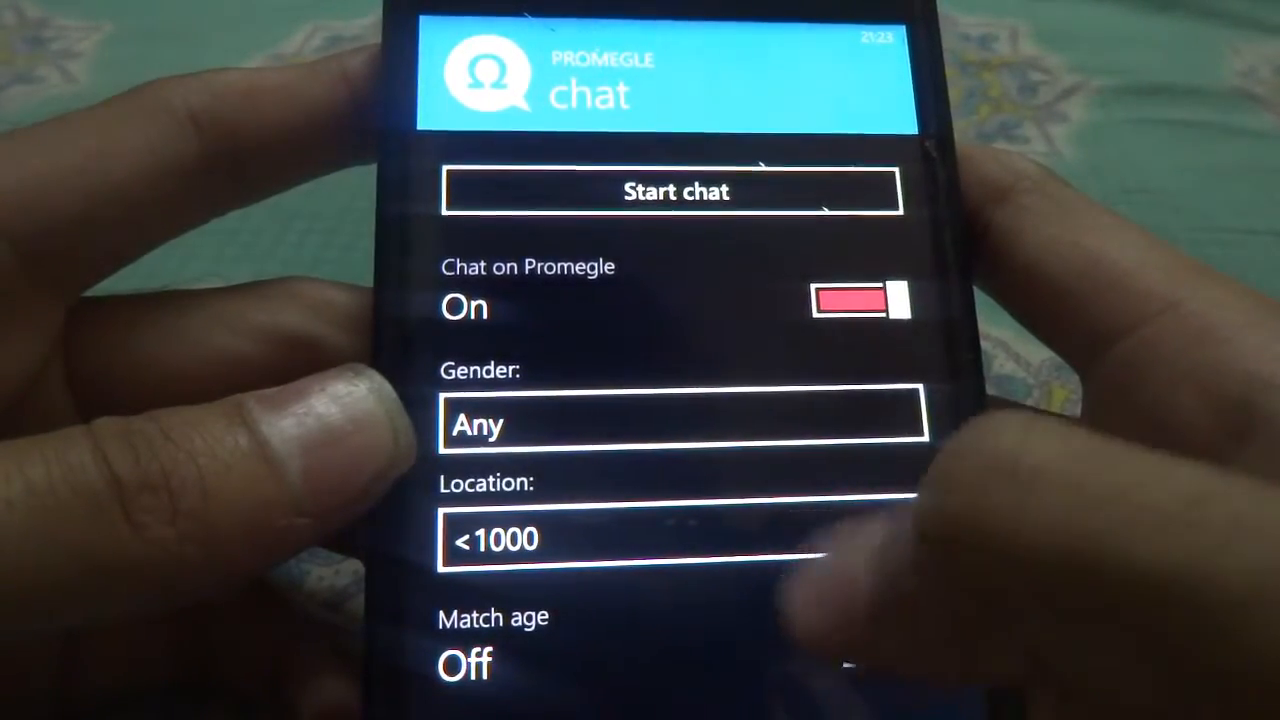
{"action": "left_click", "coordinate": [640, 538]}
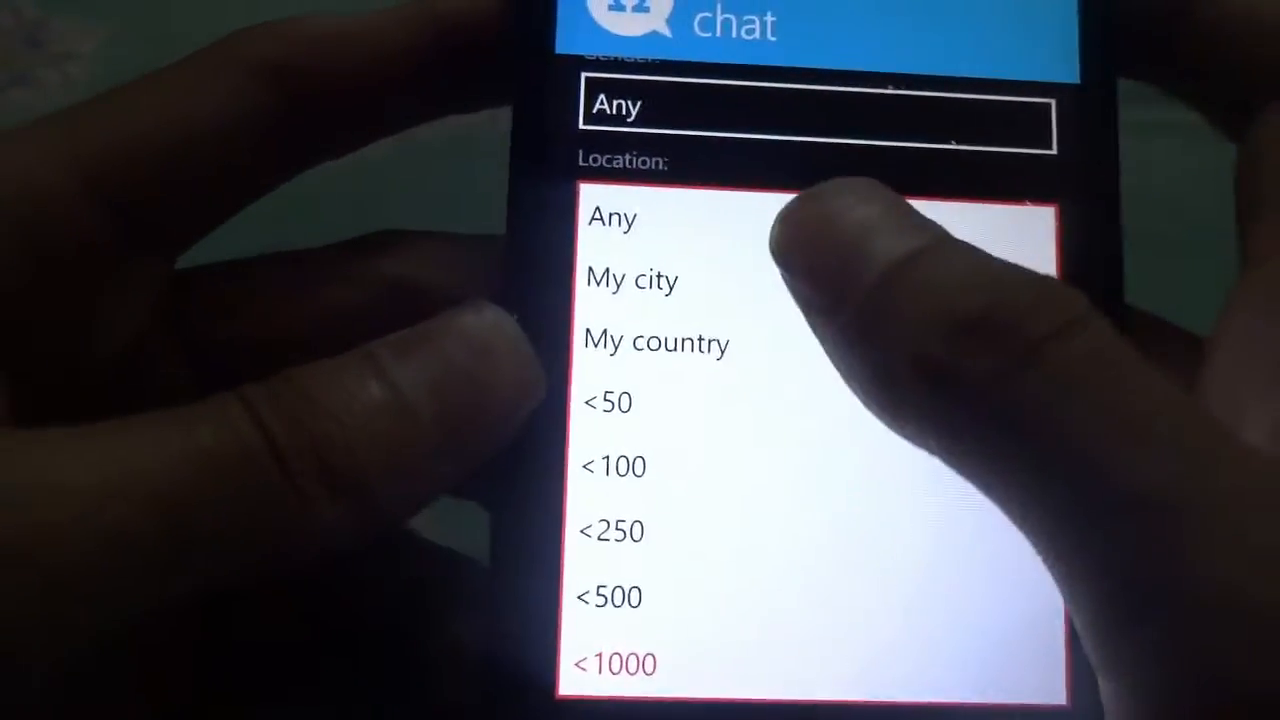
{"action": "left_click", "coordinate": [632, 280]}
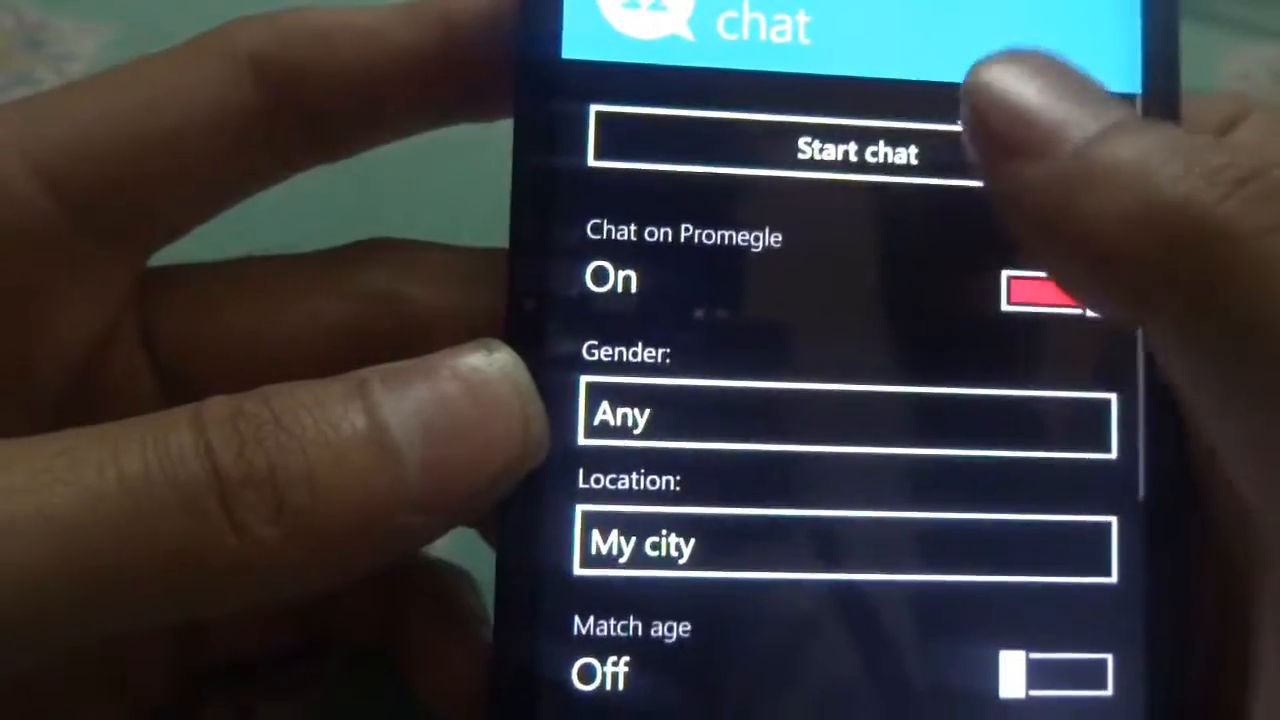